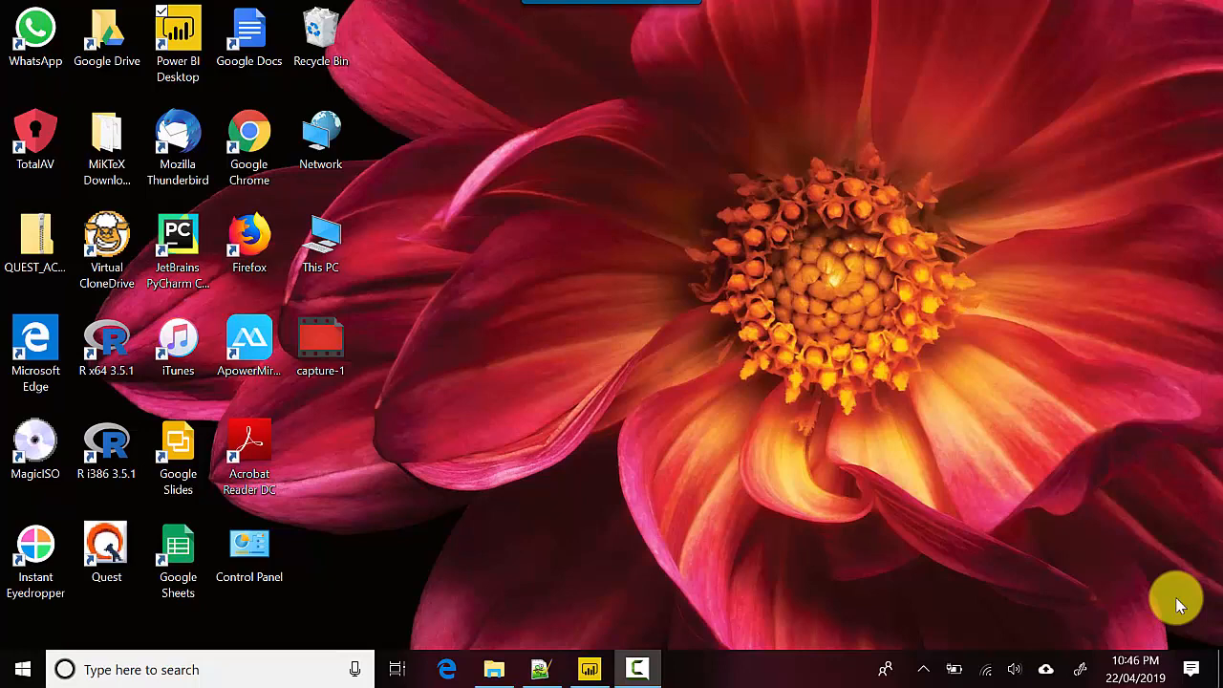
Open the 'If else condition Power Query Power BI' report showing the Employee table.
{"action": "left_click", "coordinate": [589, 669]}
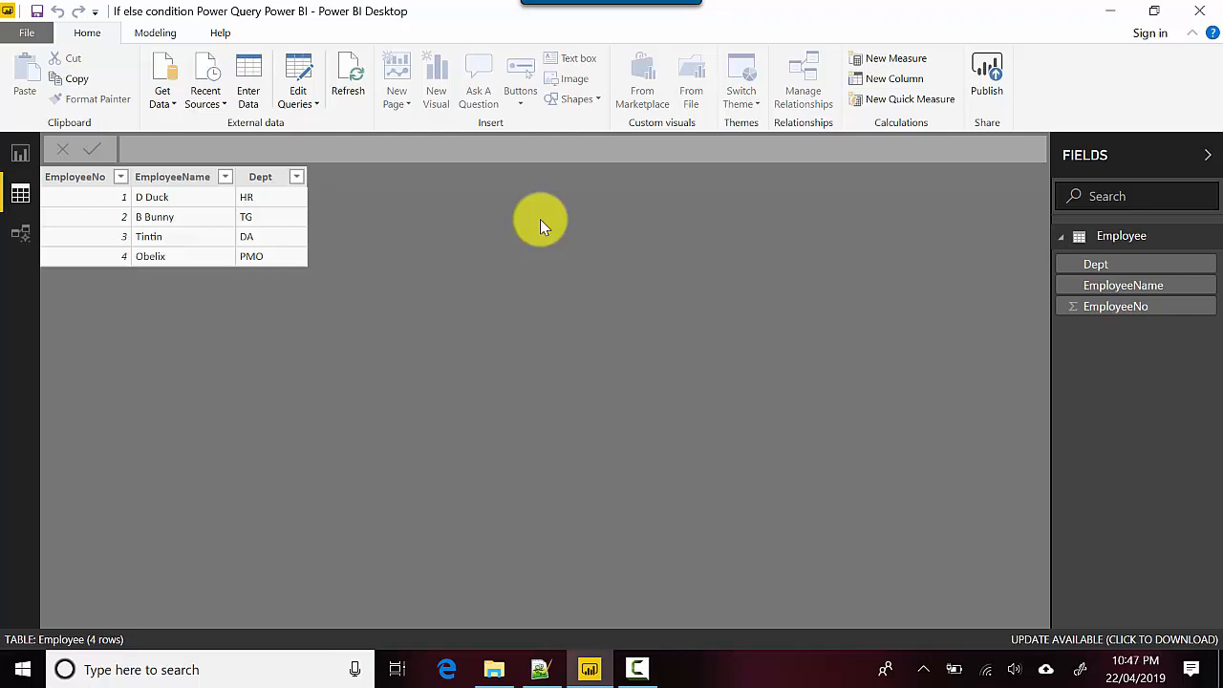
{"action": "mouse_move", "coordinate": [298, 86]}
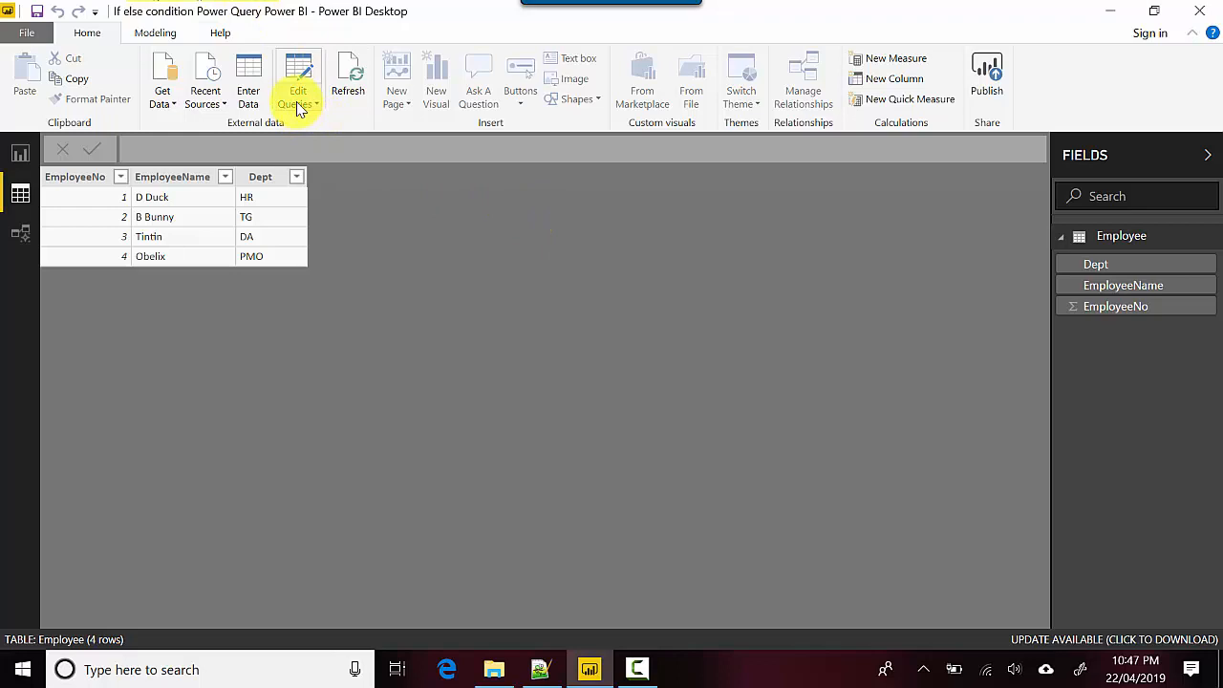
{"action": "left_click", "coordinate": [297, 86]}
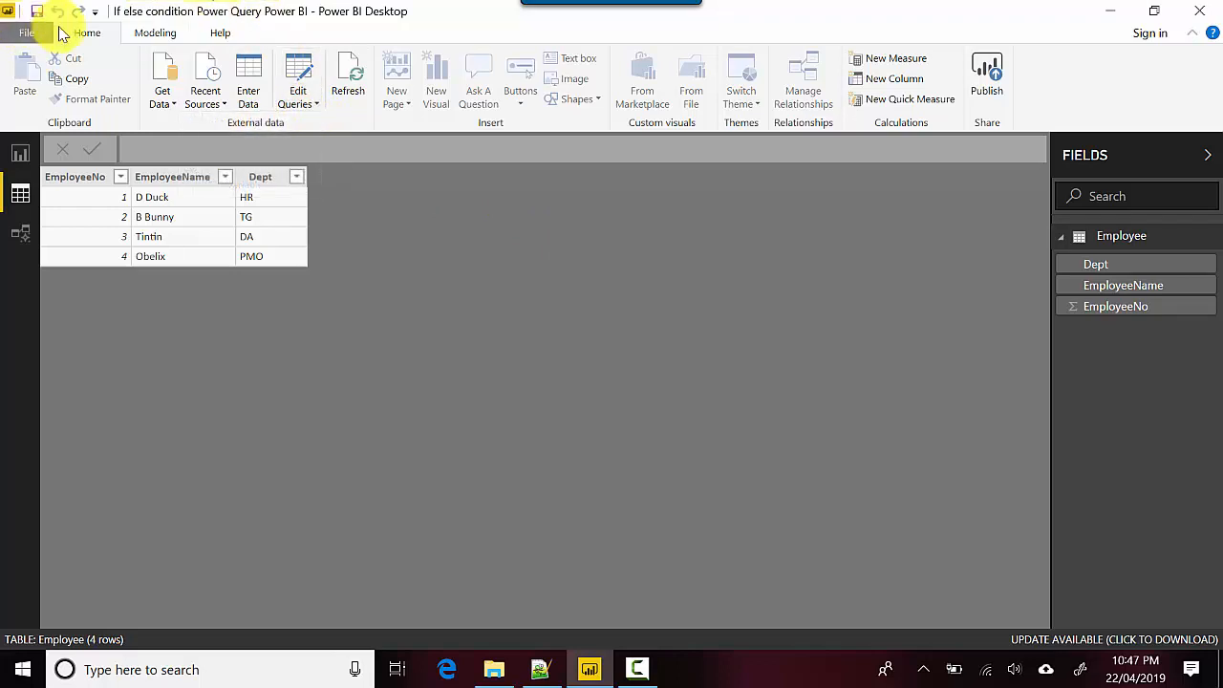
Open the Employee query in the Power Query Editor with the Add Column tab active.
{"action": "left_click", "coordinate": [298, 91]}
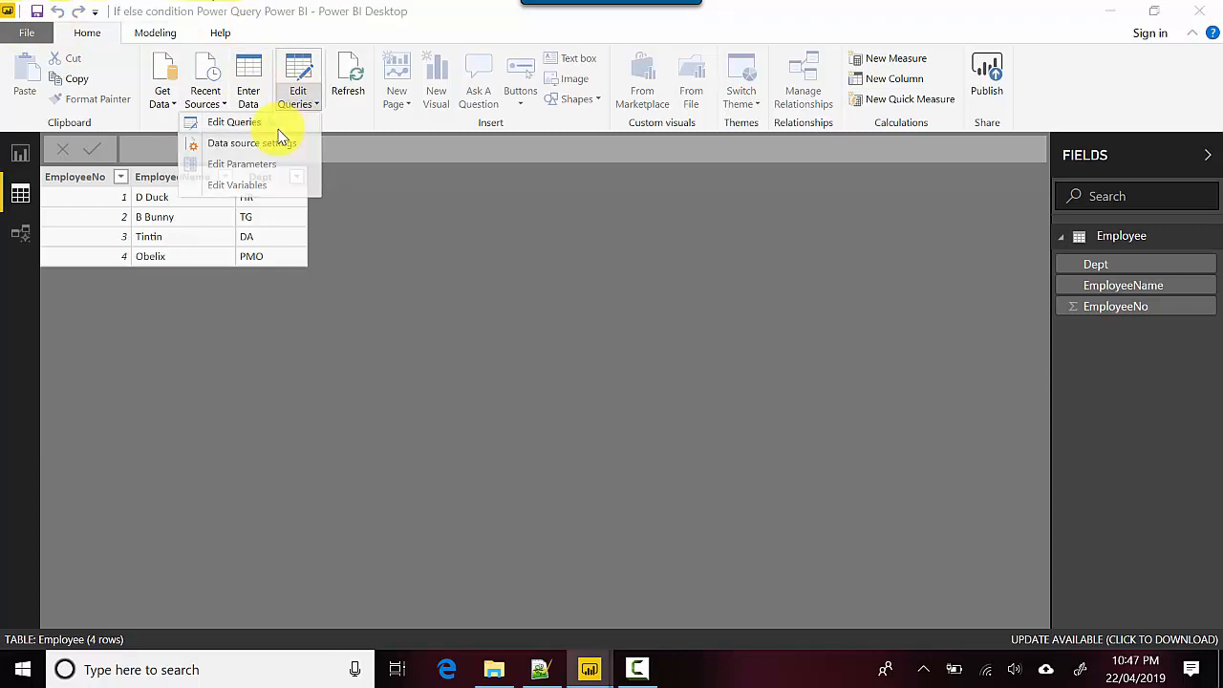
{"action": "left_click", "coordinate": [233, 123]}
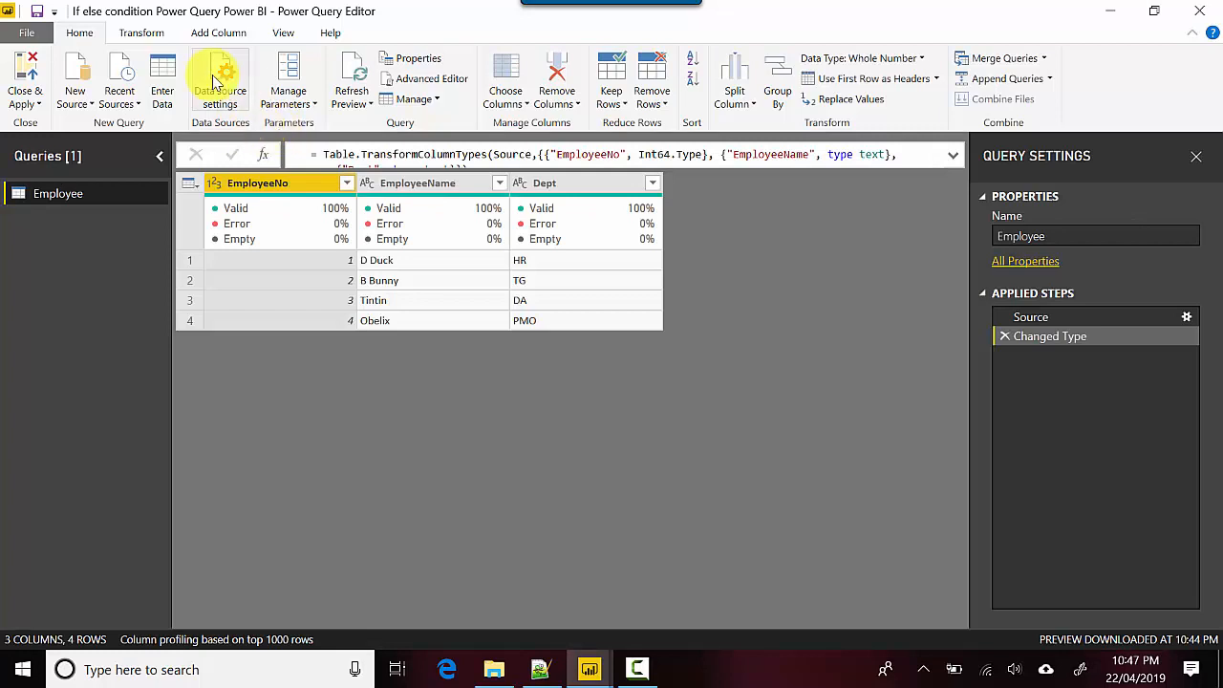
{"action": "left_click", "coordinate": [218, 33]}
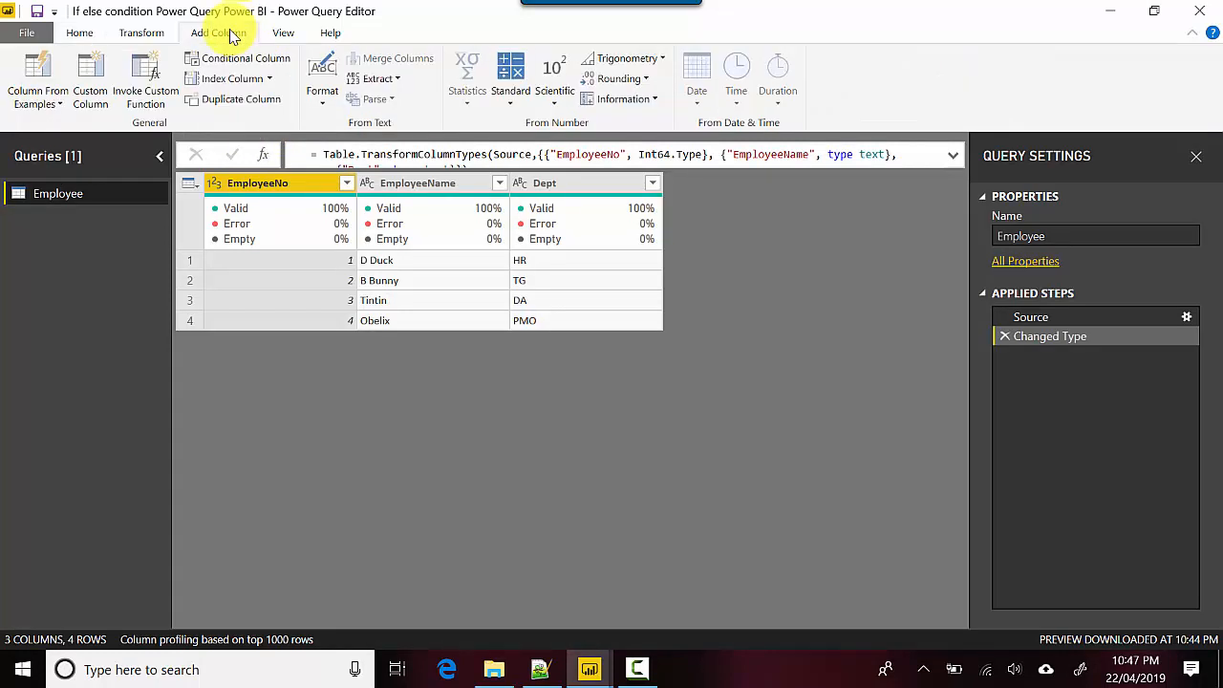
{"action": "mouse_move", "coordinate": [283, 32]}
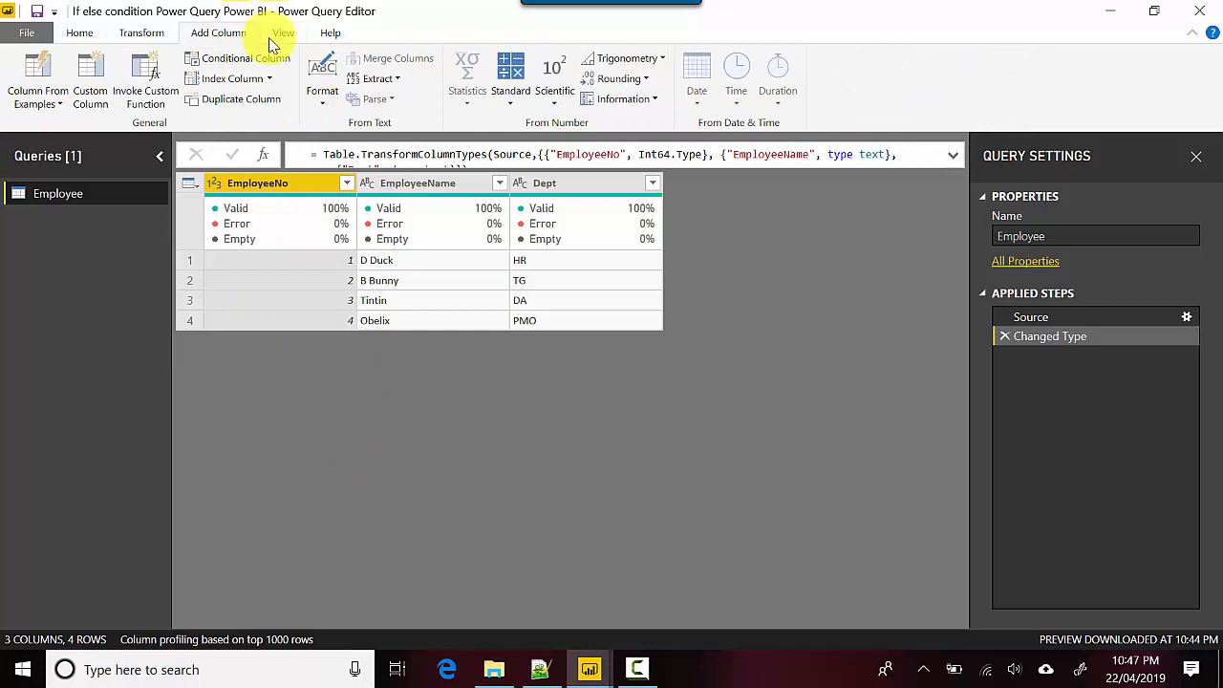
Start a conditional column named DepartmentFullName mapping Dept HR to Human Resource.
{"action": "left_click", "coordinate": [246, 57]}
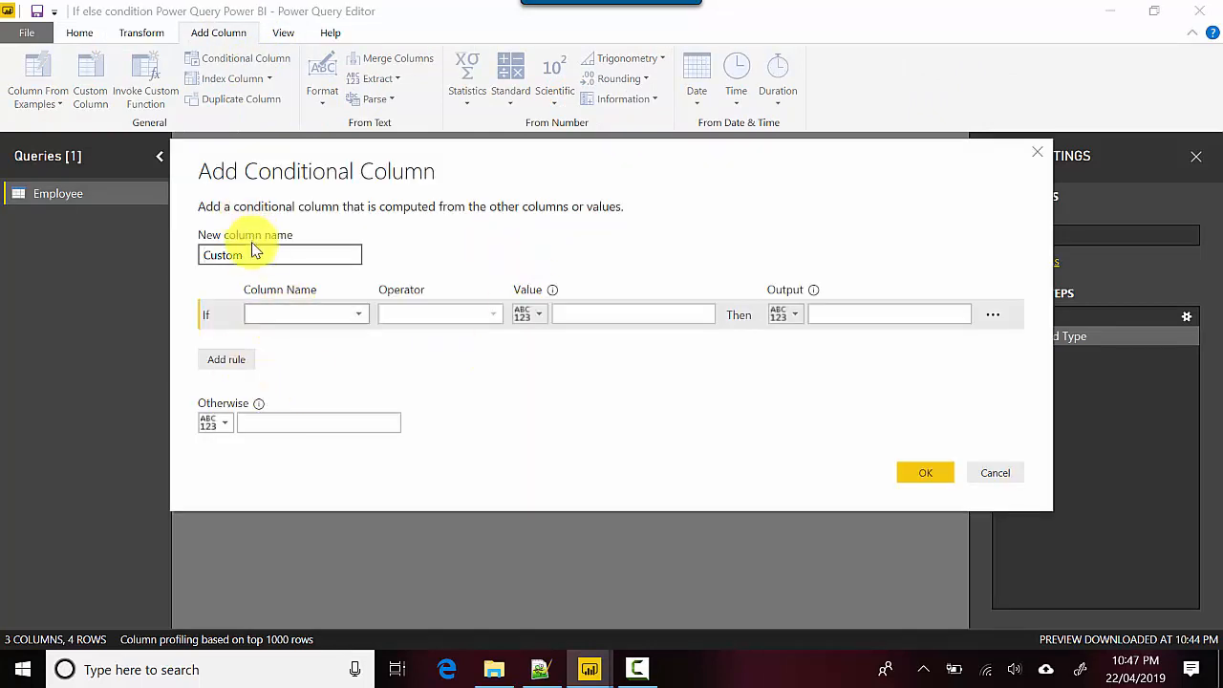
{"action": "type", "text": "Department"}
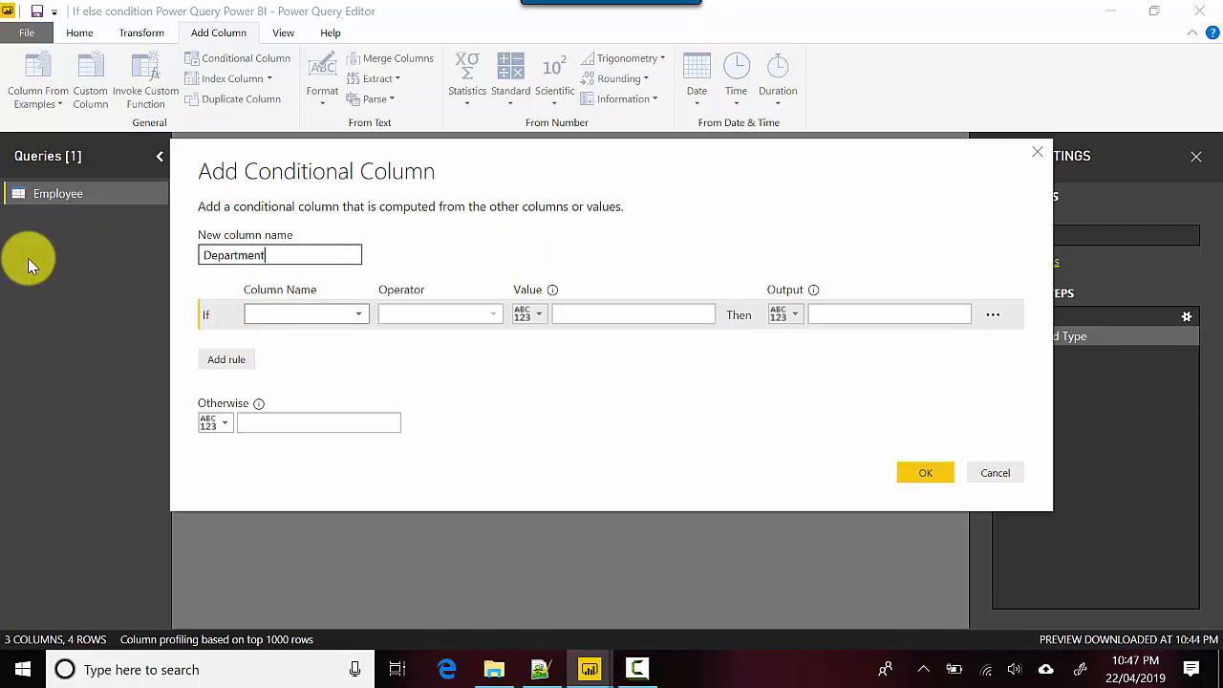
{"action": "type", "text": "FullName"}
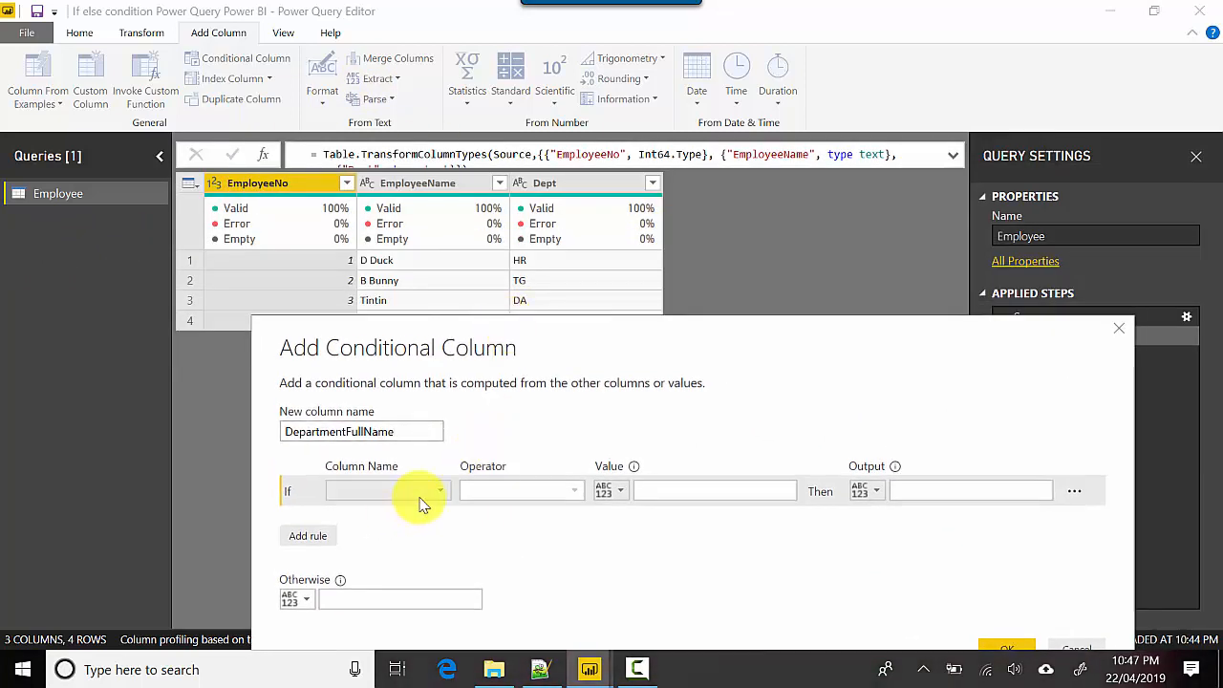
{"action": "left_click", "coordinate": [438, 490]}
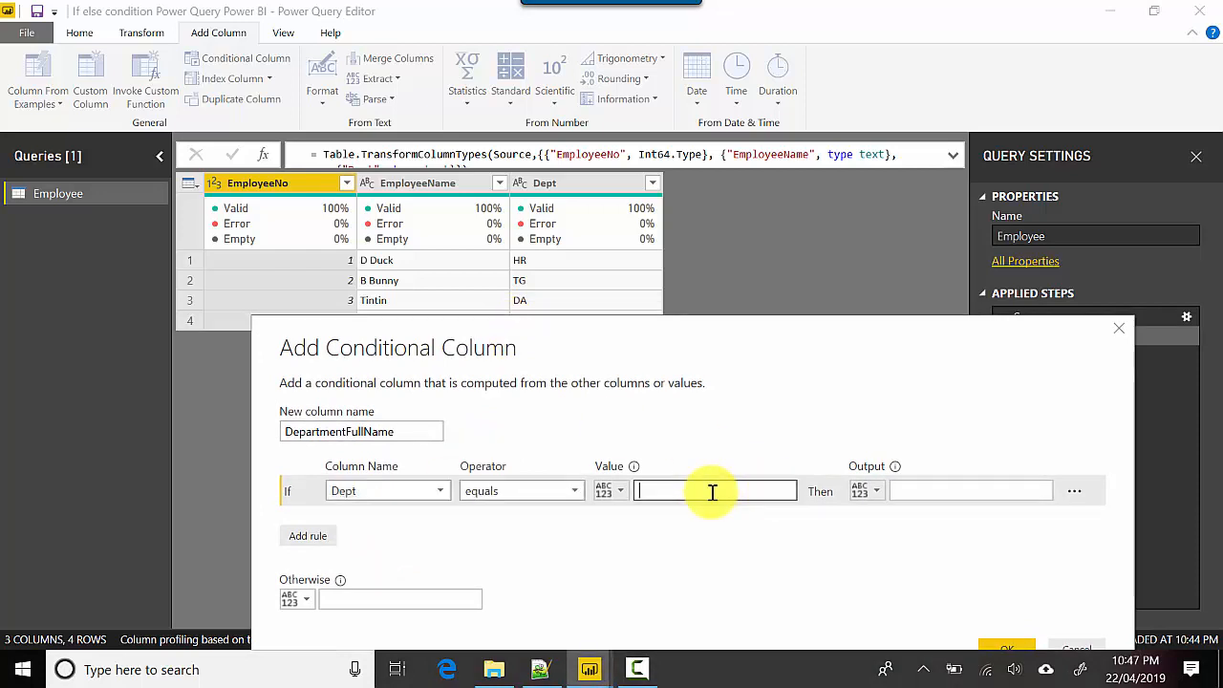
{"action": "type", "text": "HR"}
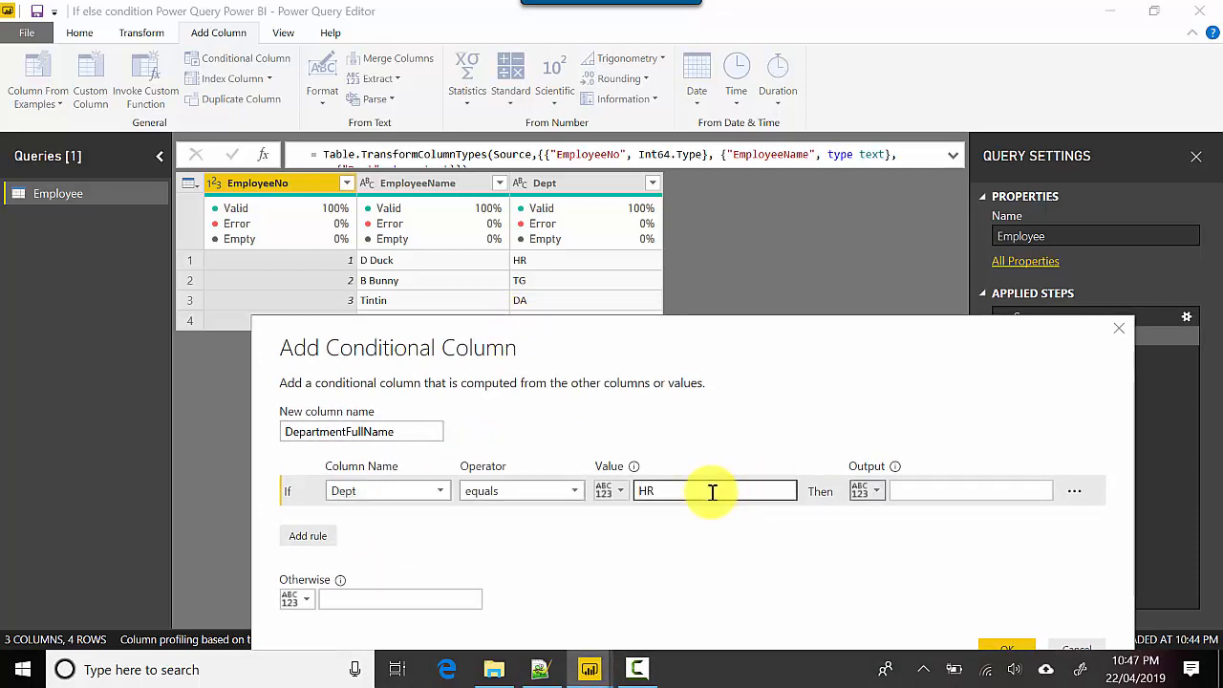
{"action": "type", "text": "Human Resource"}
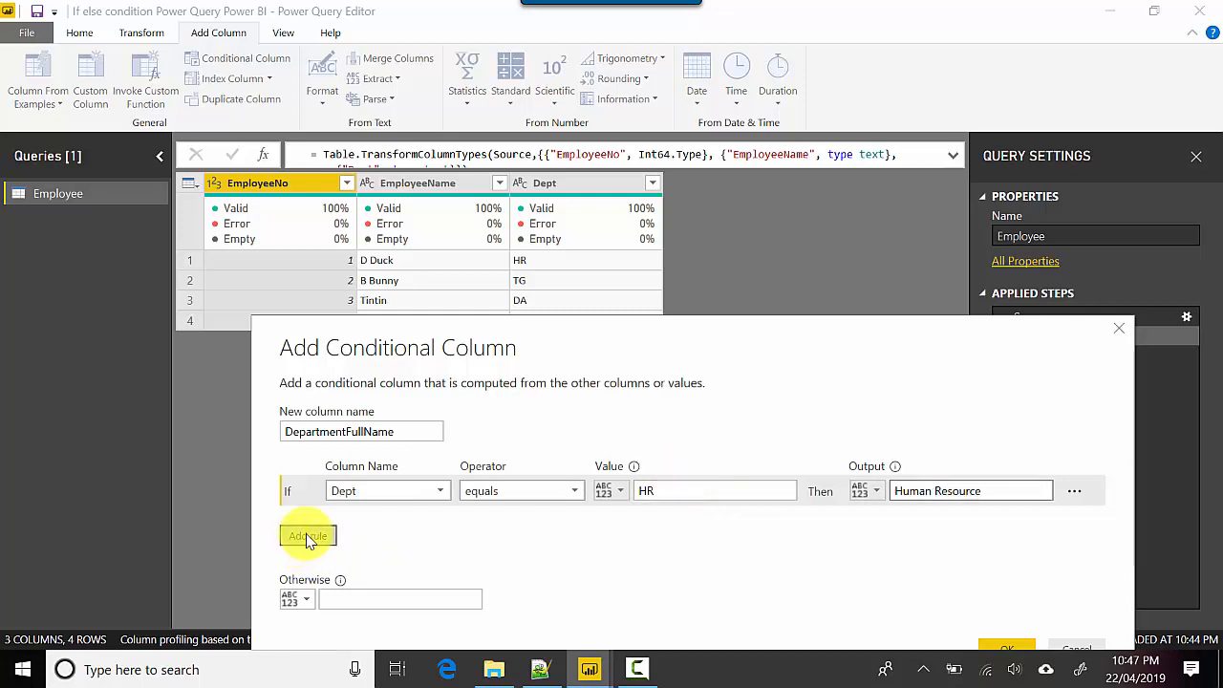
Add an Else If rule mapping Dept TG to Tech Group.
{"action": "left_click", "coordinate": [306, 536]}
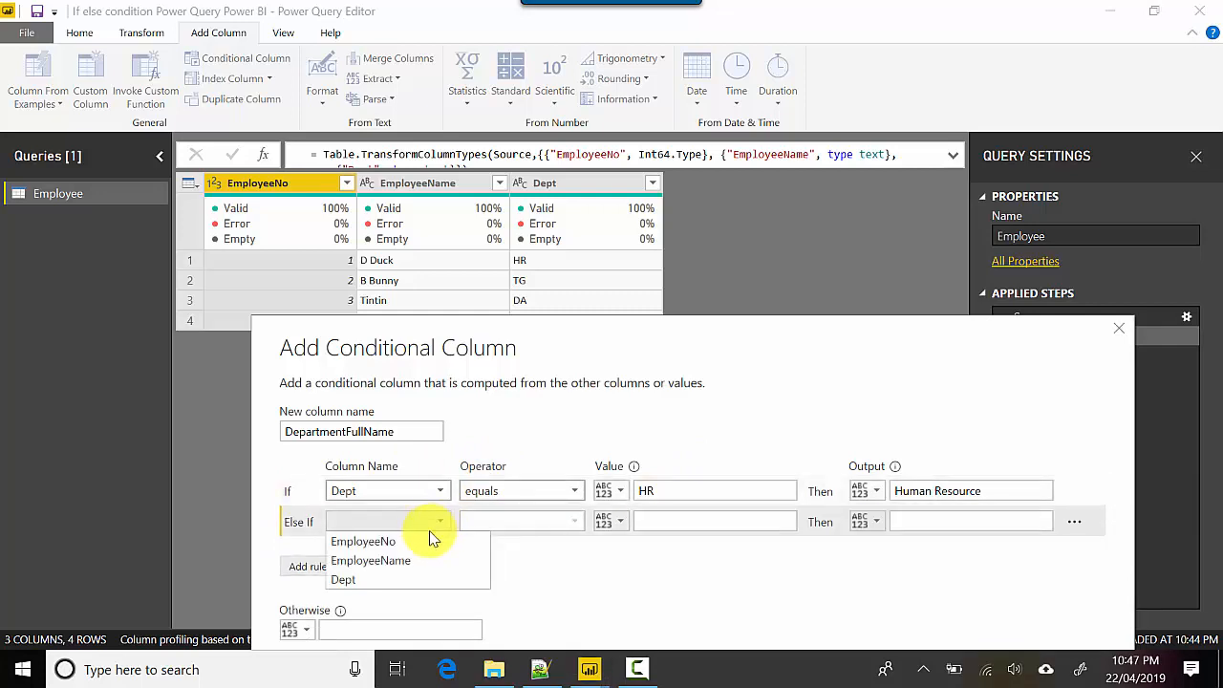
{"action": "left_click", "coordinate": [342, 580]}
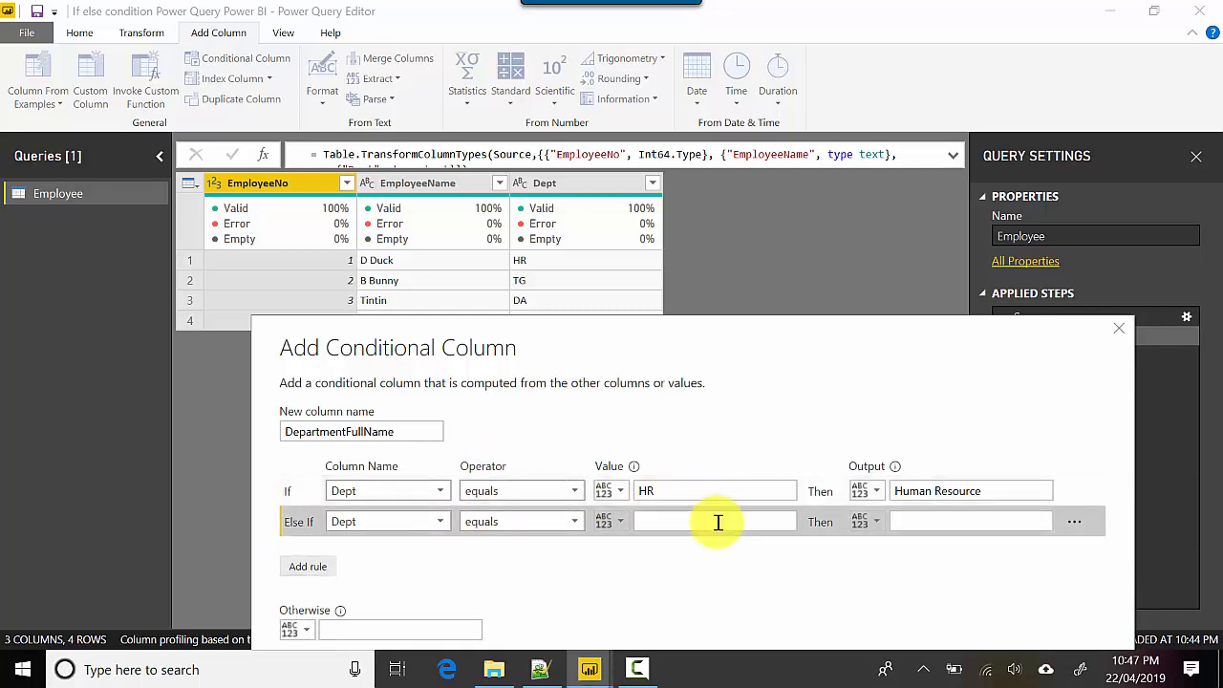
{"action": "type", "text": "TG"}
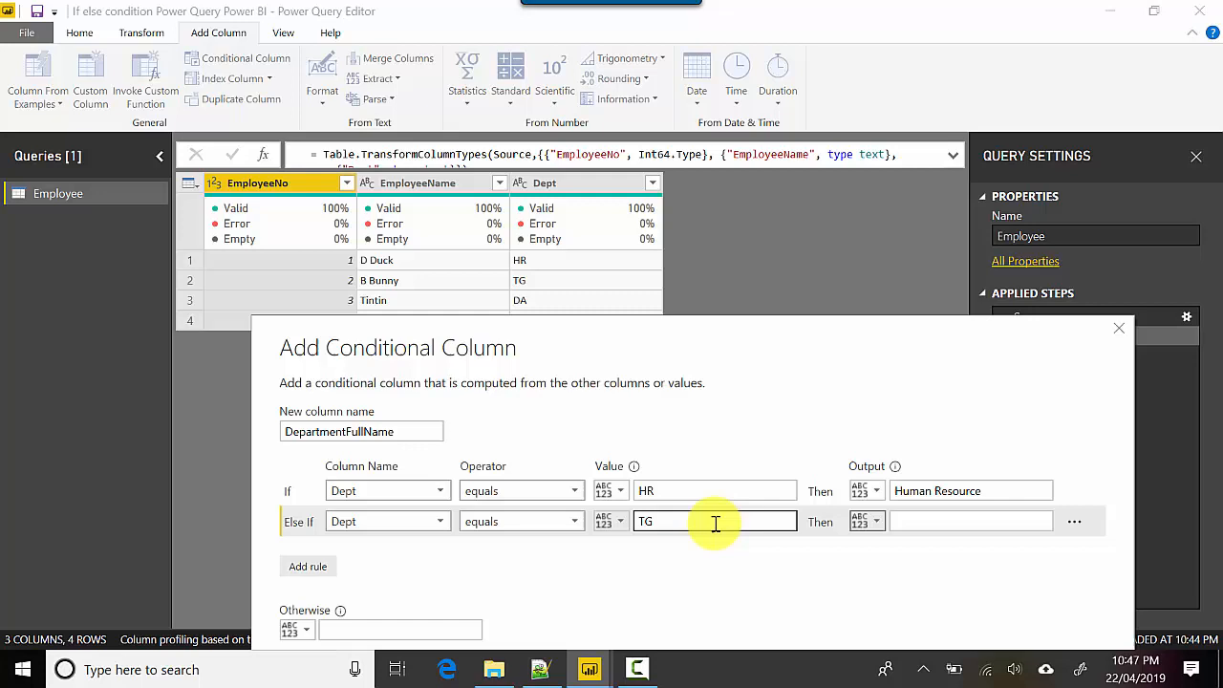
{"action": "type", "text": "Tech"}
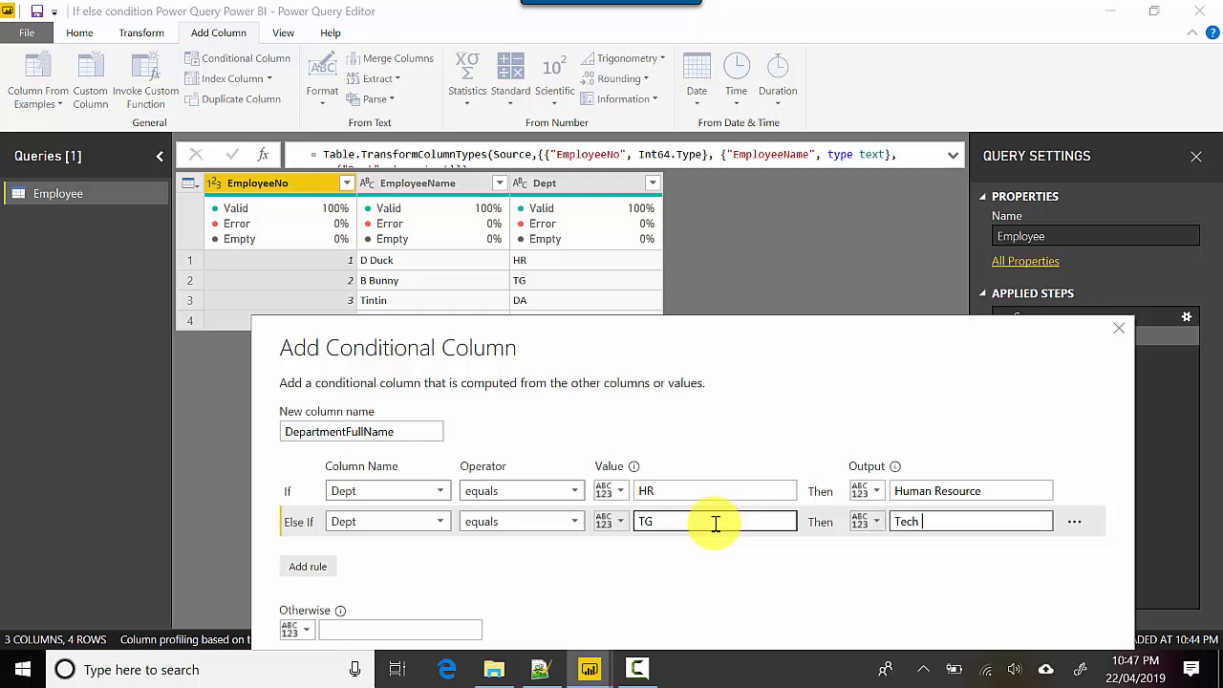
{"action": "type", "text": "Group"}
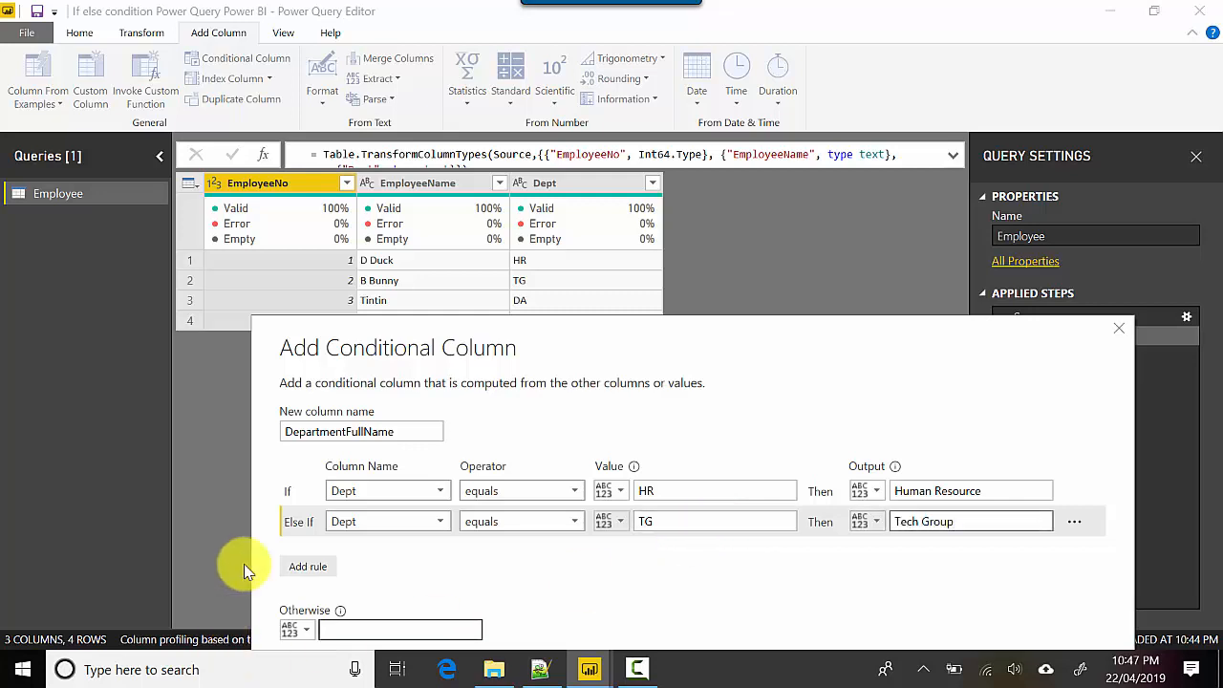
Add rules mapping DA to Data Analytics and PMO to Project Management Office.
{"action": "left_click", "coordinate": [307, 566]}
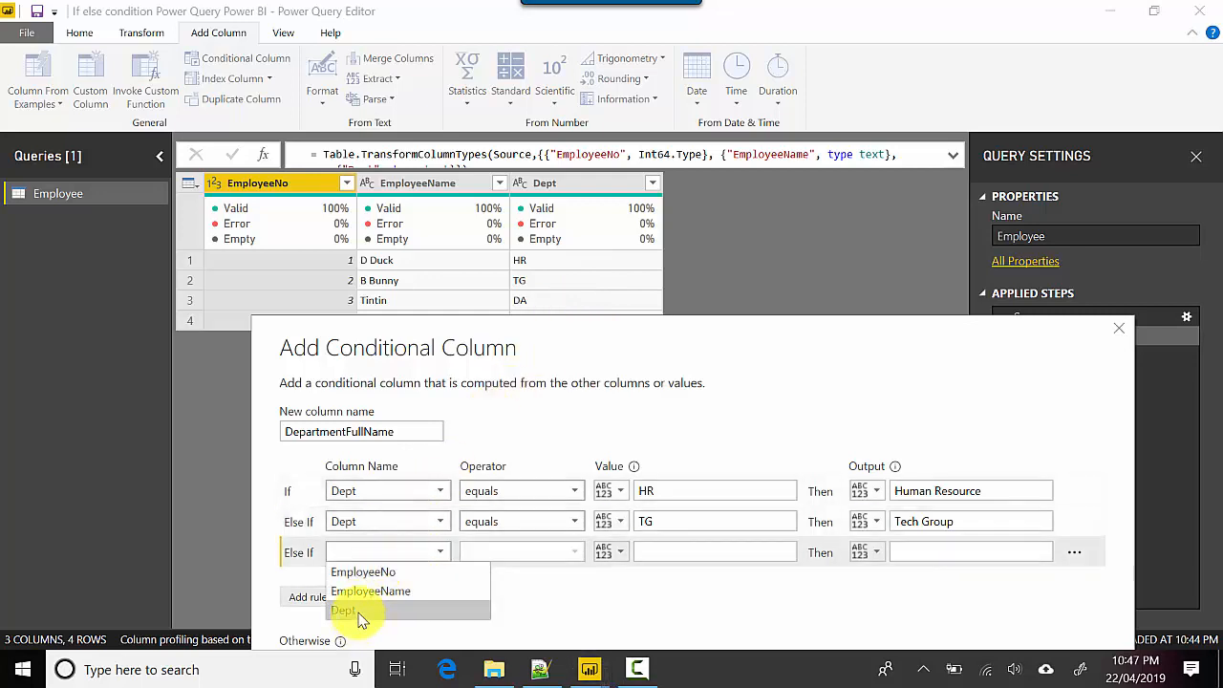
{"action": "left_click", "coordinate": [343, 610]}
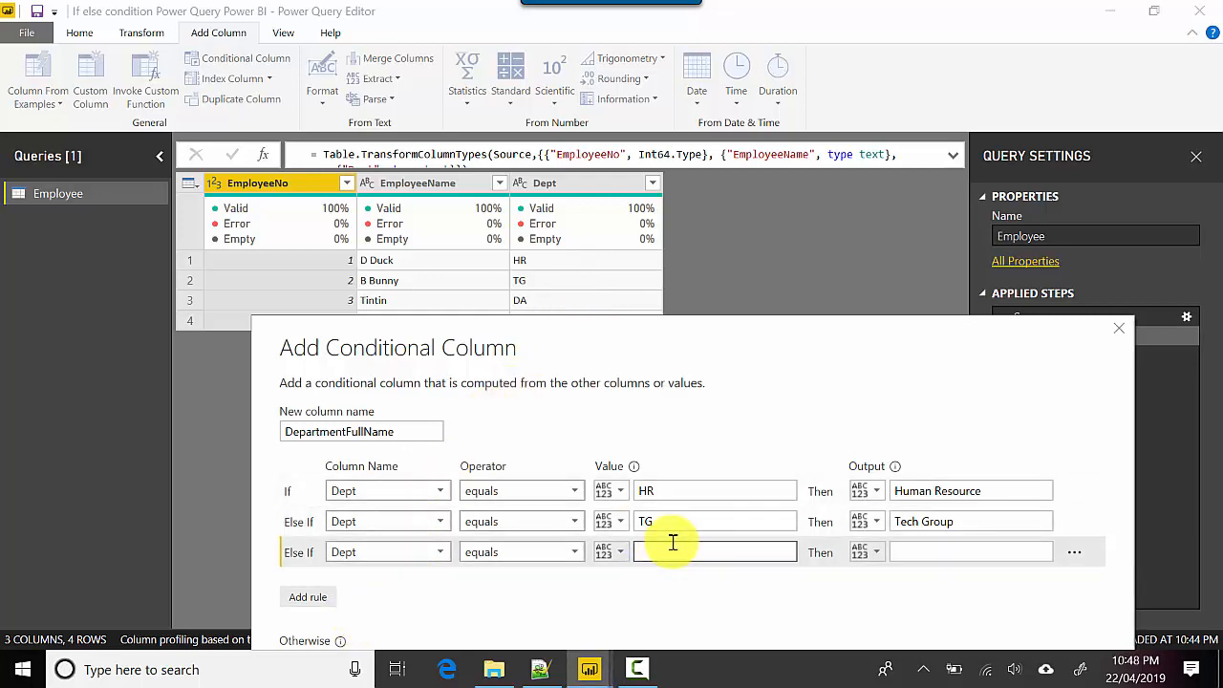
{"action": "type", "text": "Data"}
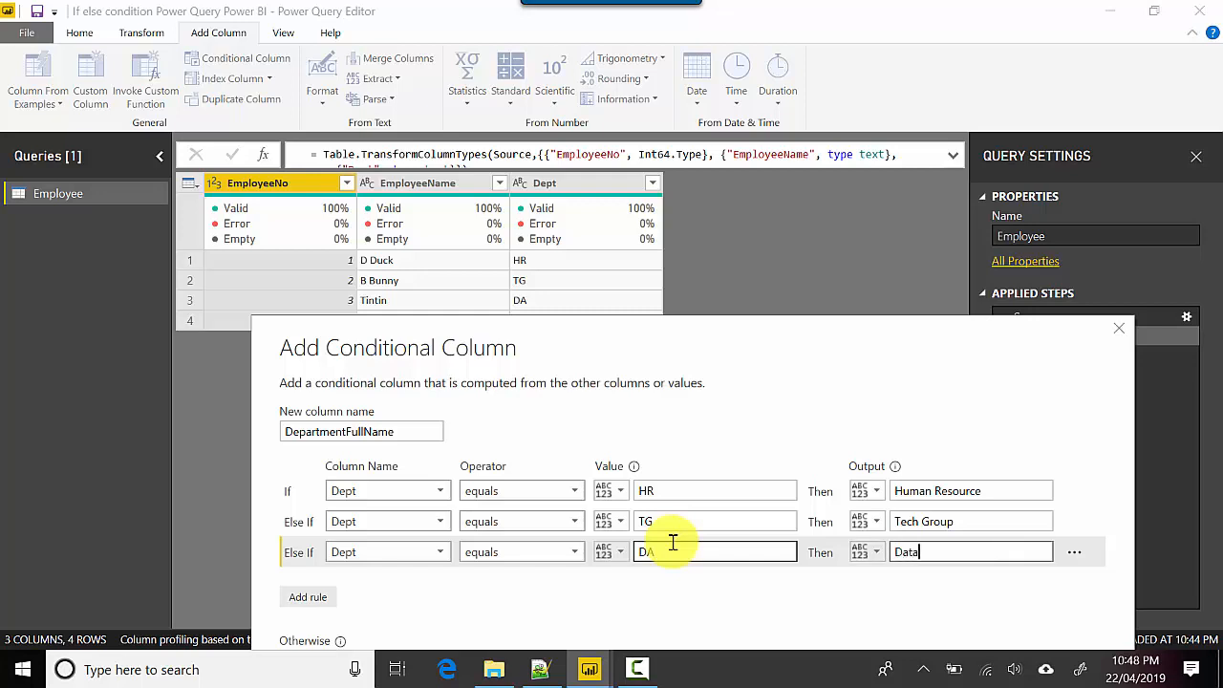
{"action": "type", "text": "Analytr"}
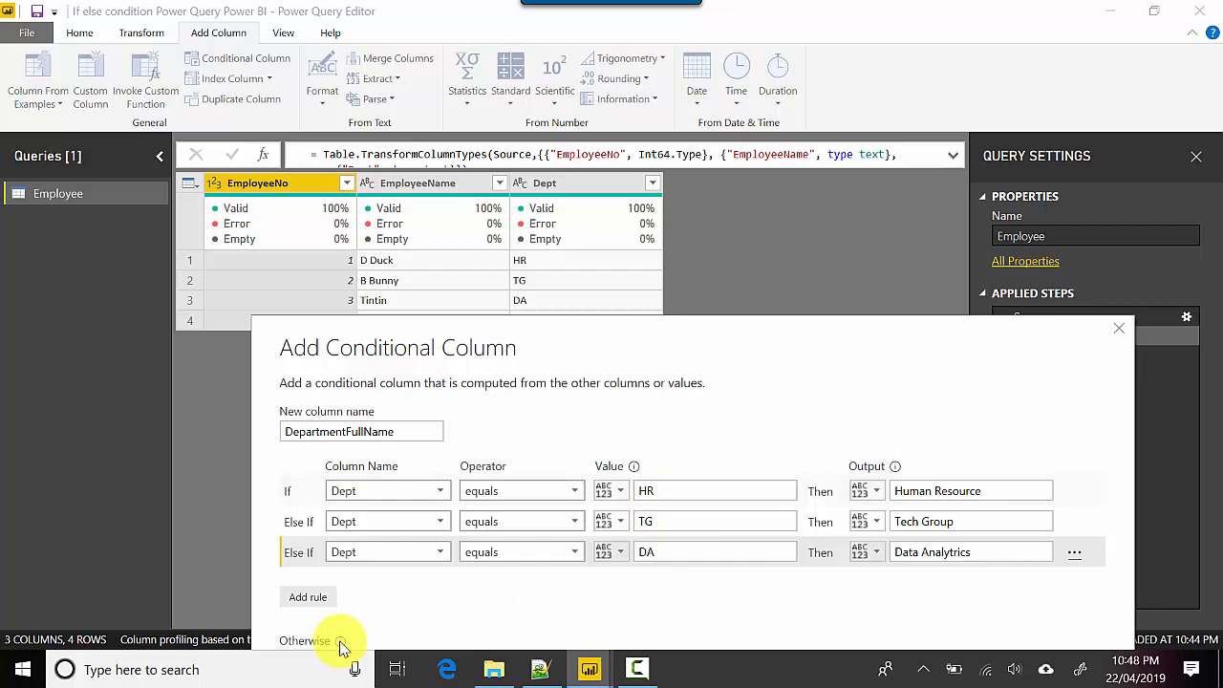
{"action": "left_click", "coordinate": [308, 596]}
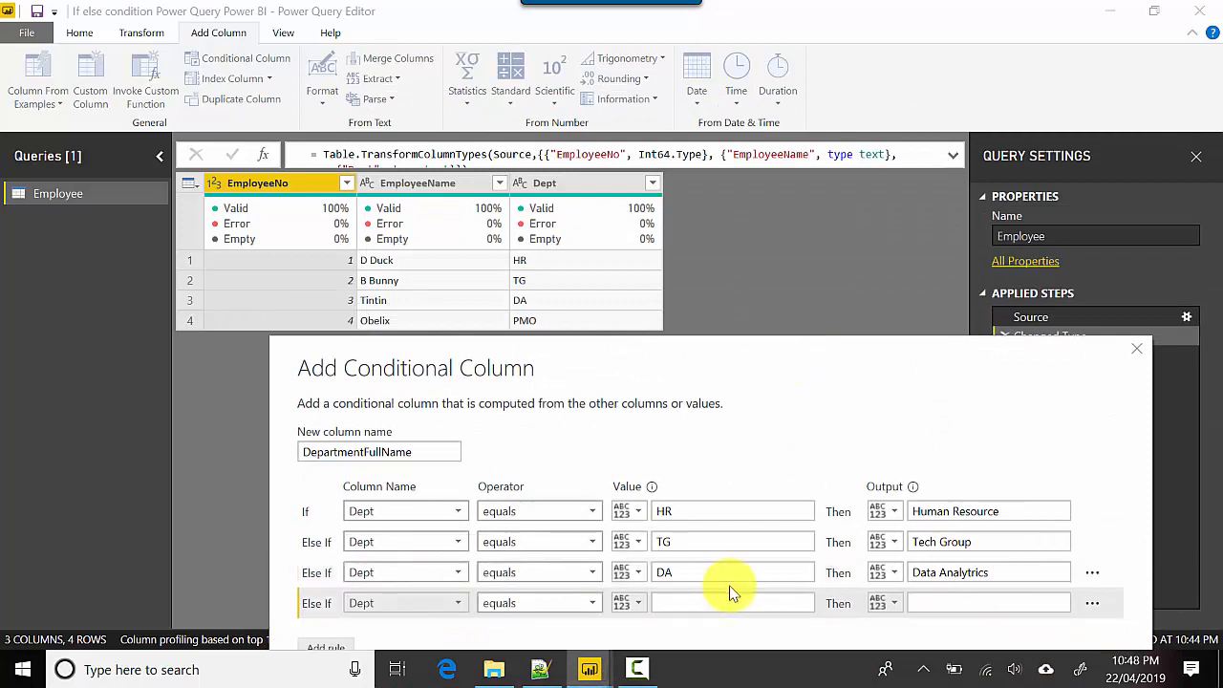
{"action": "type", "text": "PMO"}
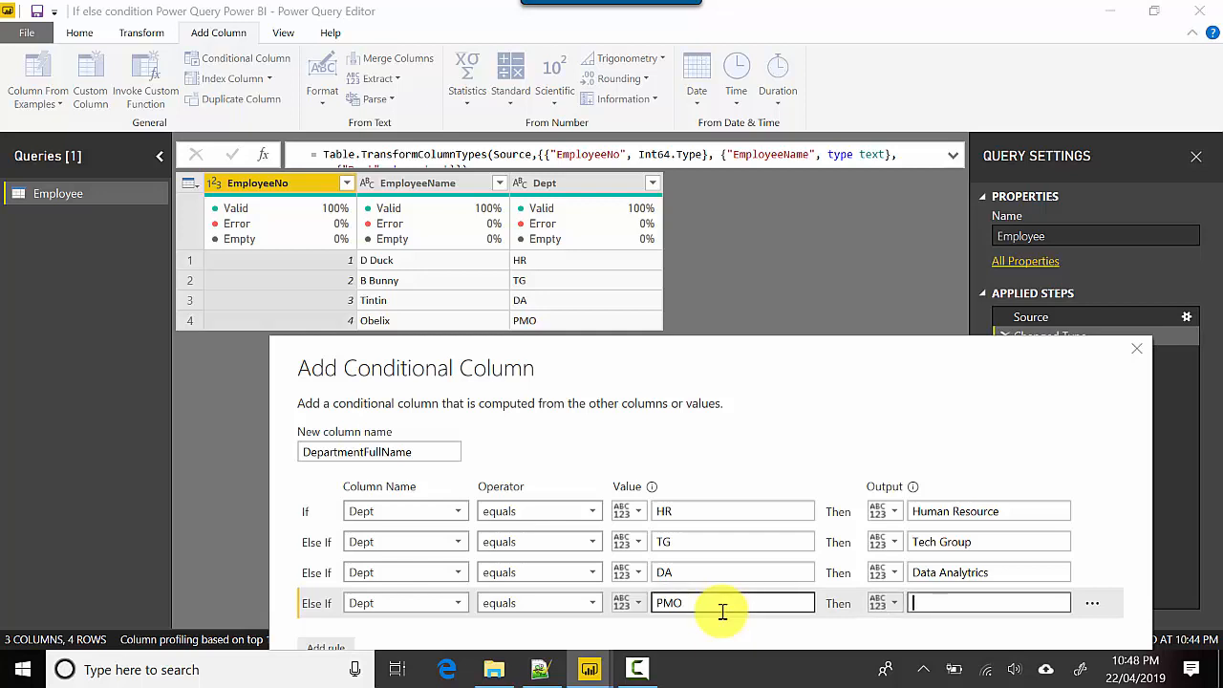
{"action": "type", "text": "Project Management Office"}
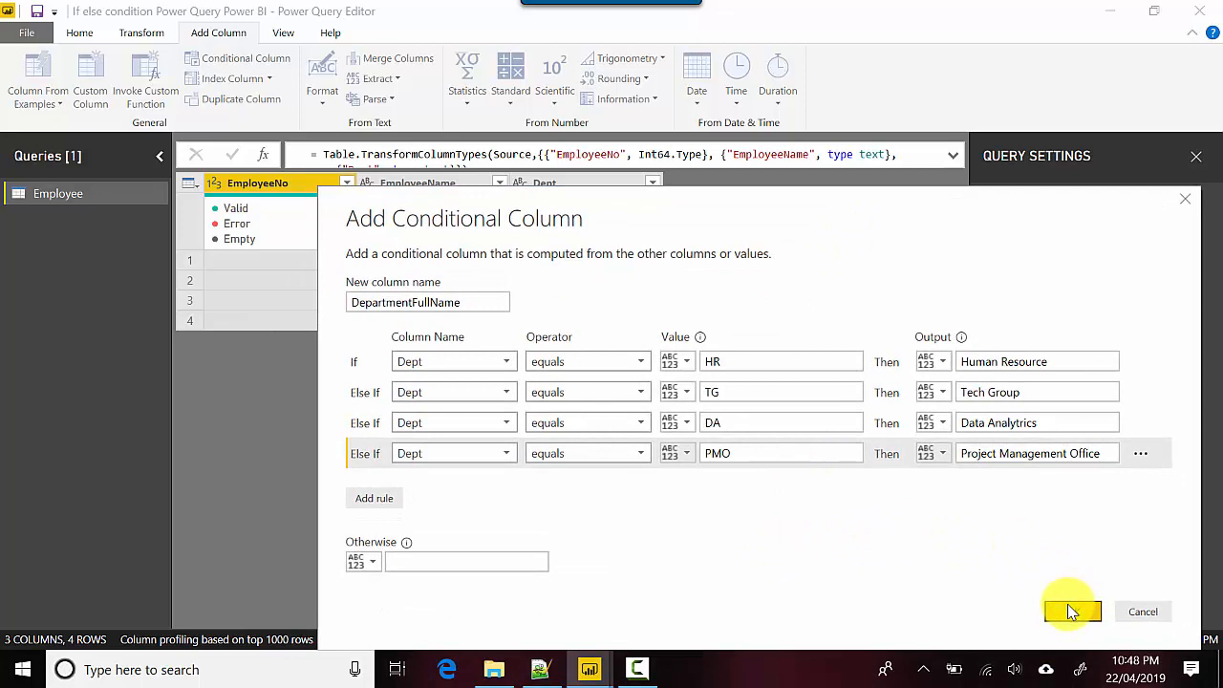
Create the DepartmentFullName column, expand the step formula, and reopen its conditional rules.
{"action": "left_click", "coordinate": [1072, 612]}
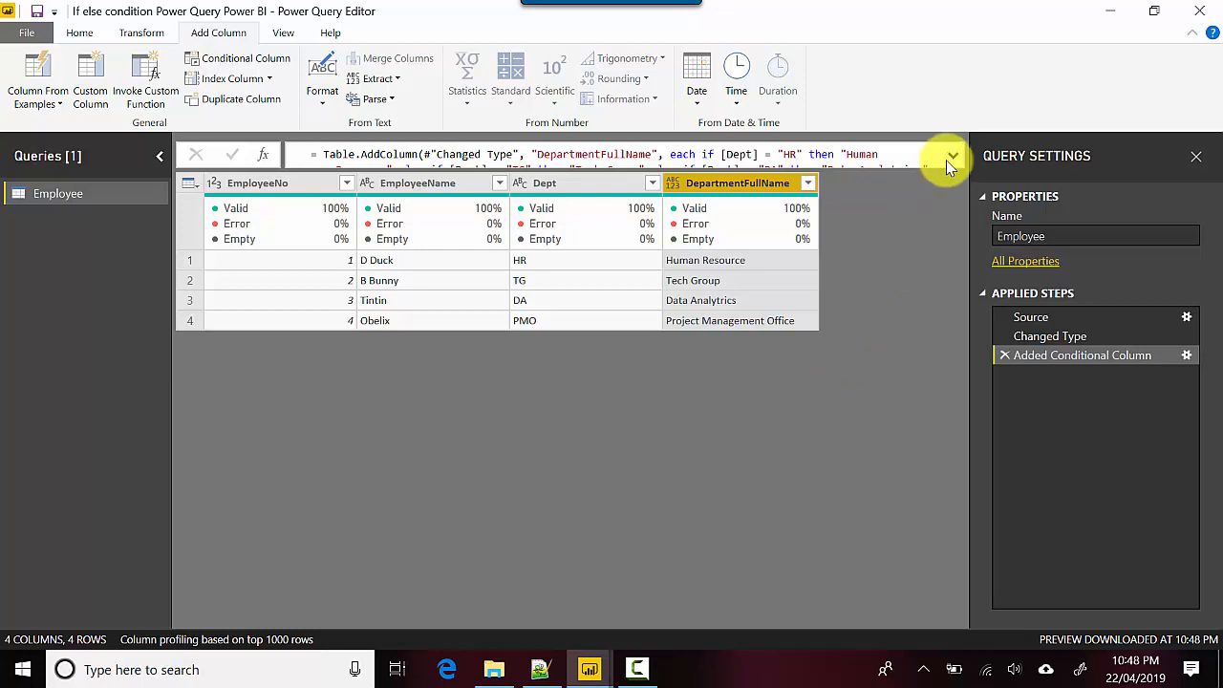
{"action": "left_click", "coordinate": [951, 156]}
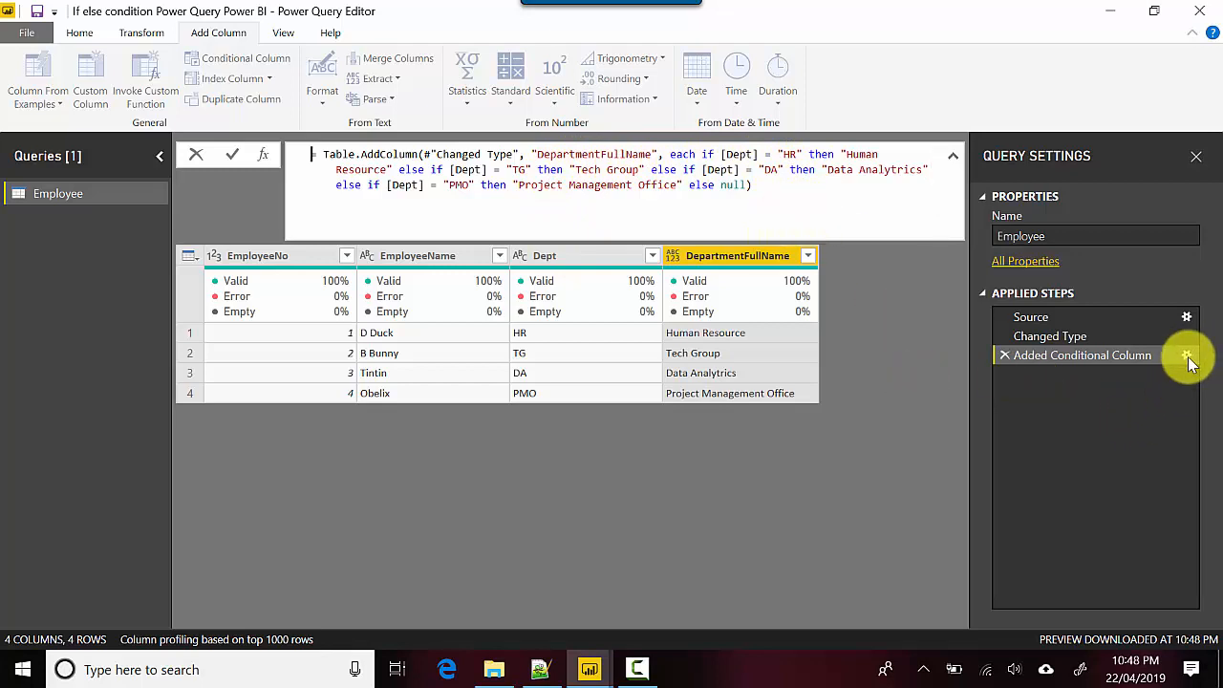
{"action": "left_click", "coordinate": [1187, 355]}
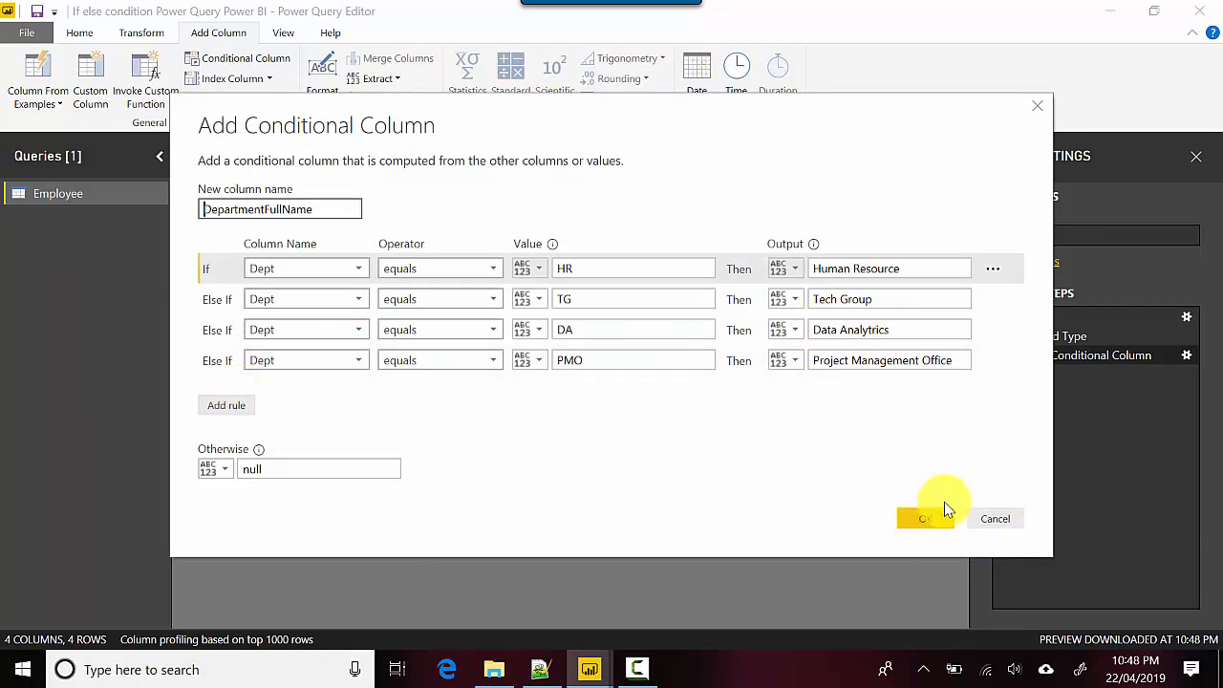
Replace the DepartmentFullName Otherwise value null with 'Don't know' and apply it.
{"action": "left_click", "coordinate": [925, 519]}
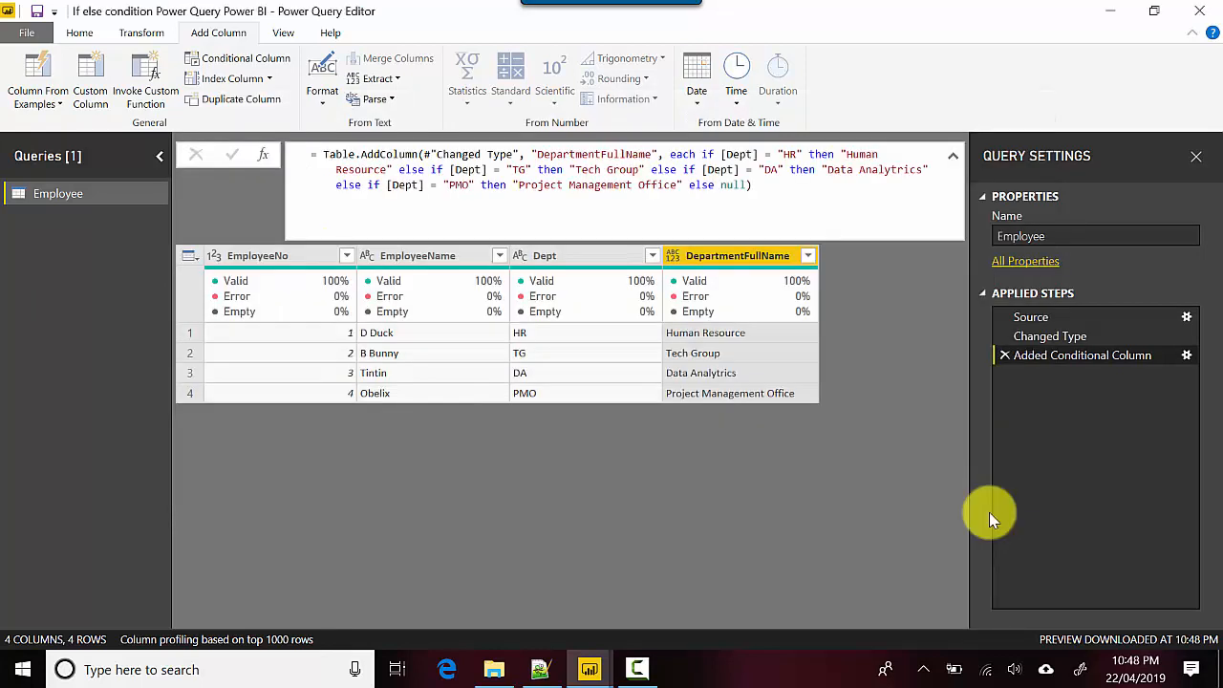
{"action": "mouse_move", "coordinate": [760, 450]}
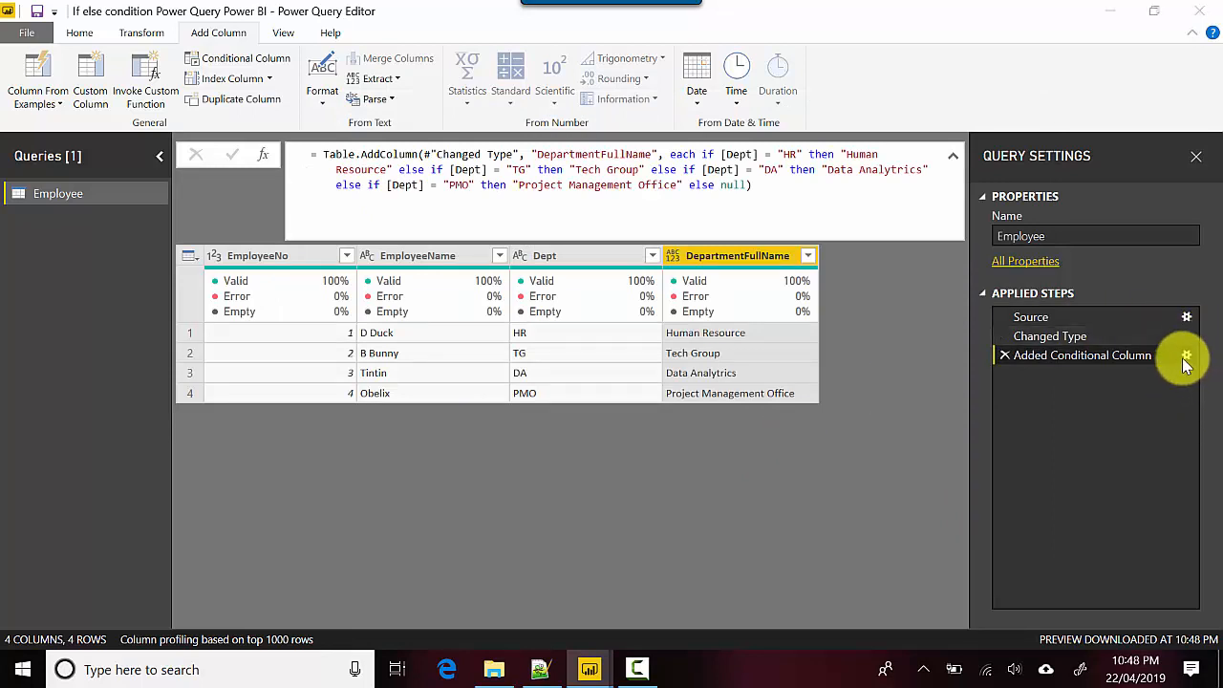
{"action": "left_click", "coordinate": [1186, 354]}
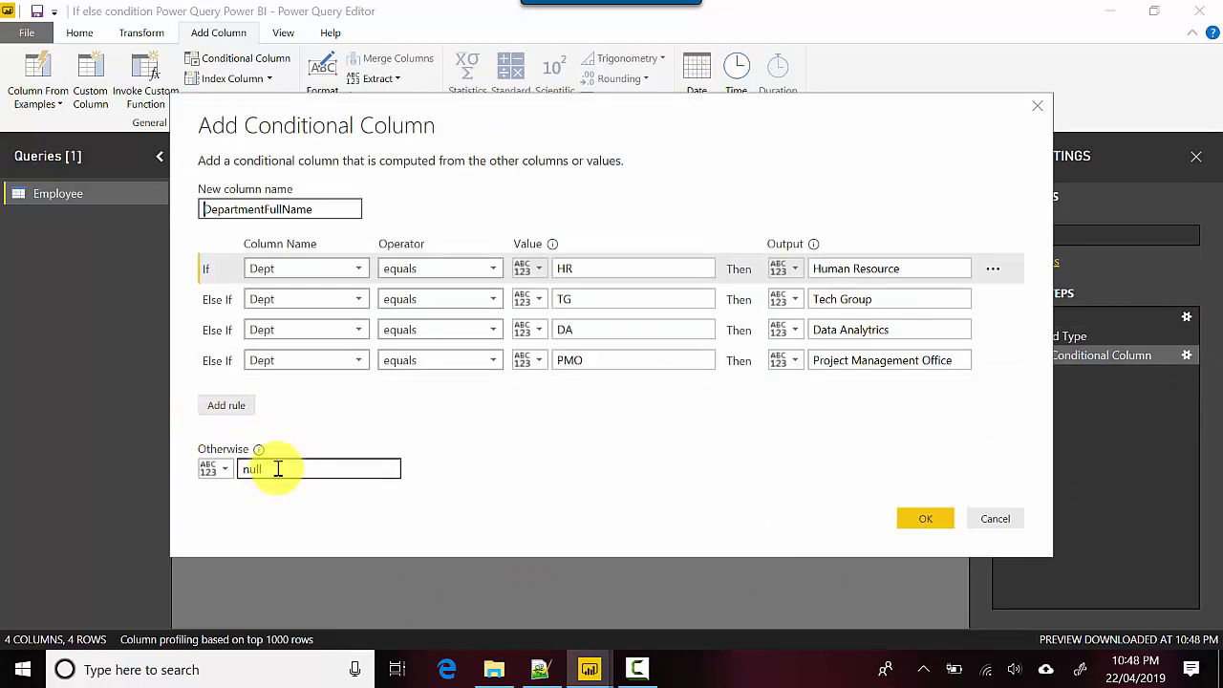
{"action": "double_click", "coordinate": [251, 469]}
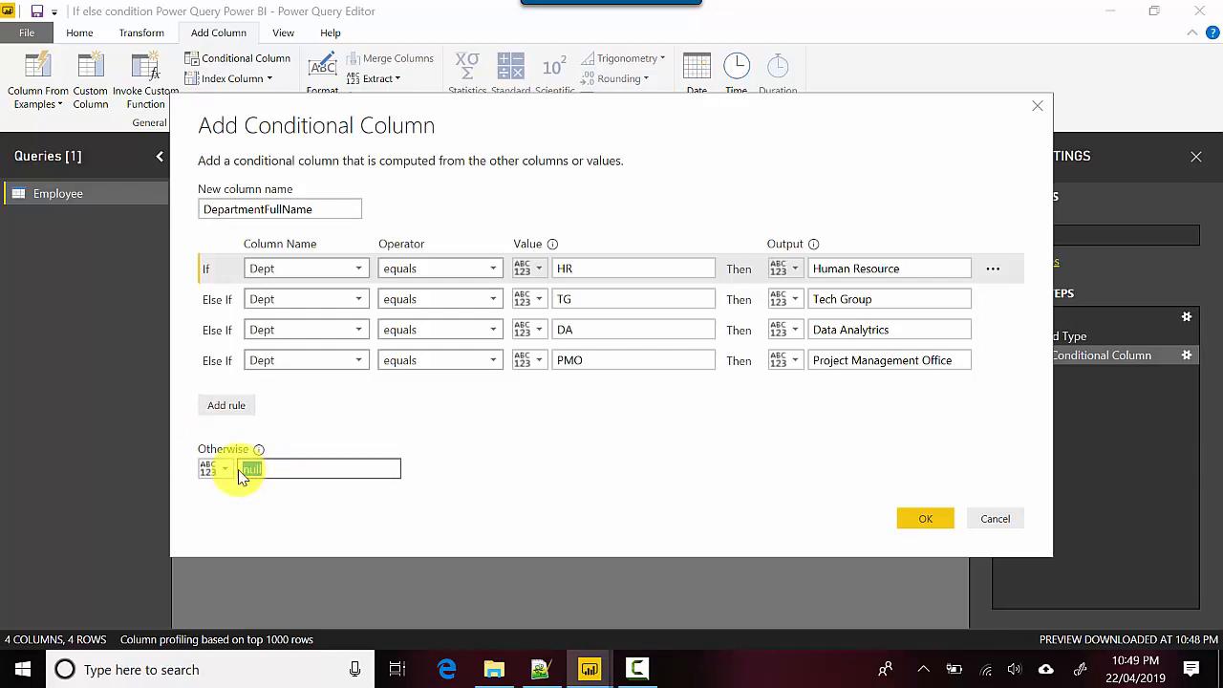
{"action": "type", "text": "Don't"}
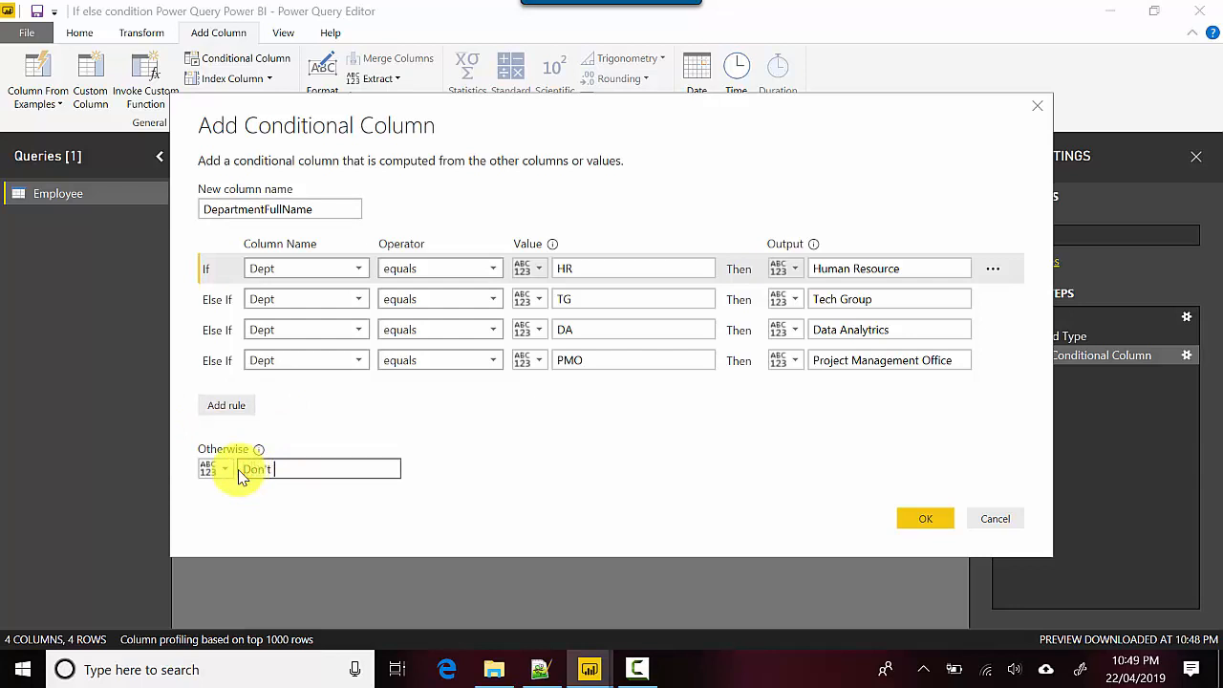
{"action": "type", "text": "know"}
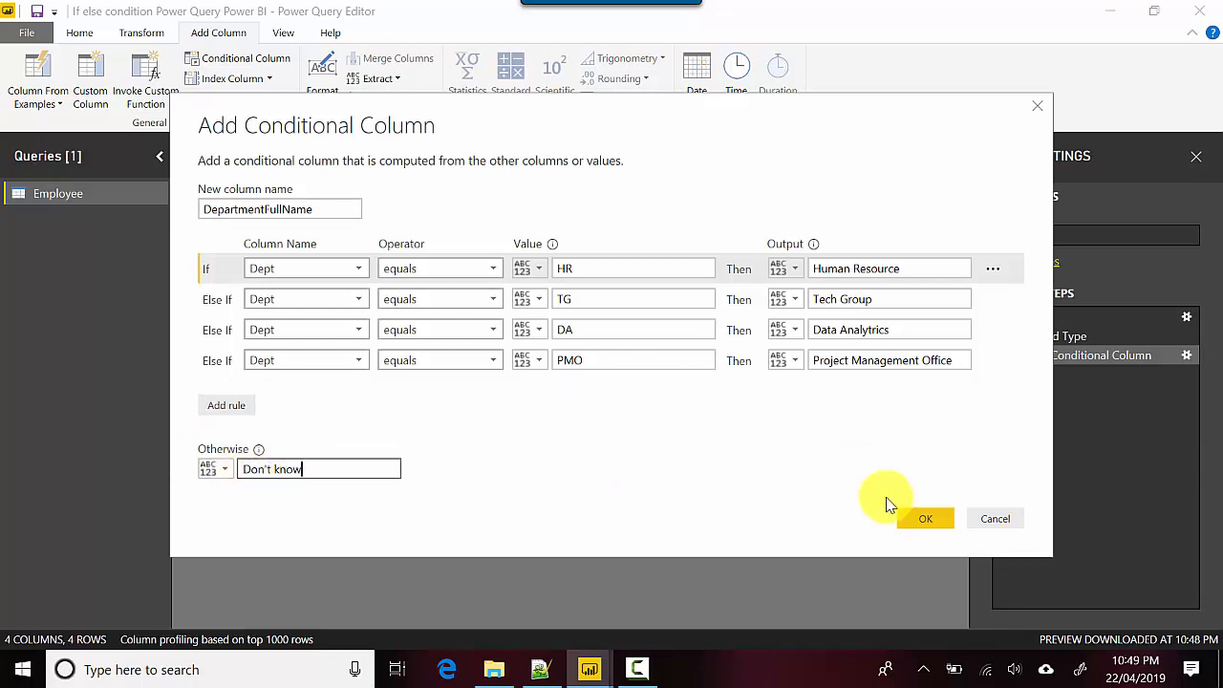
{"action": "left_click", "coordinate": [924, 518]}
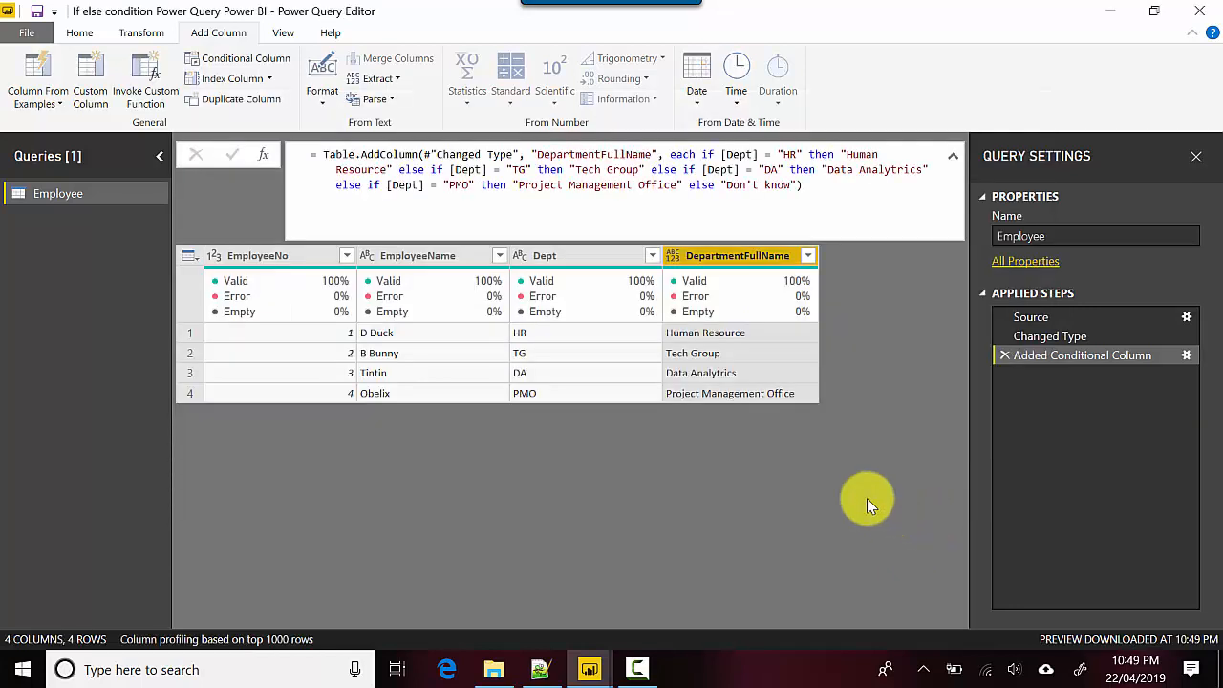